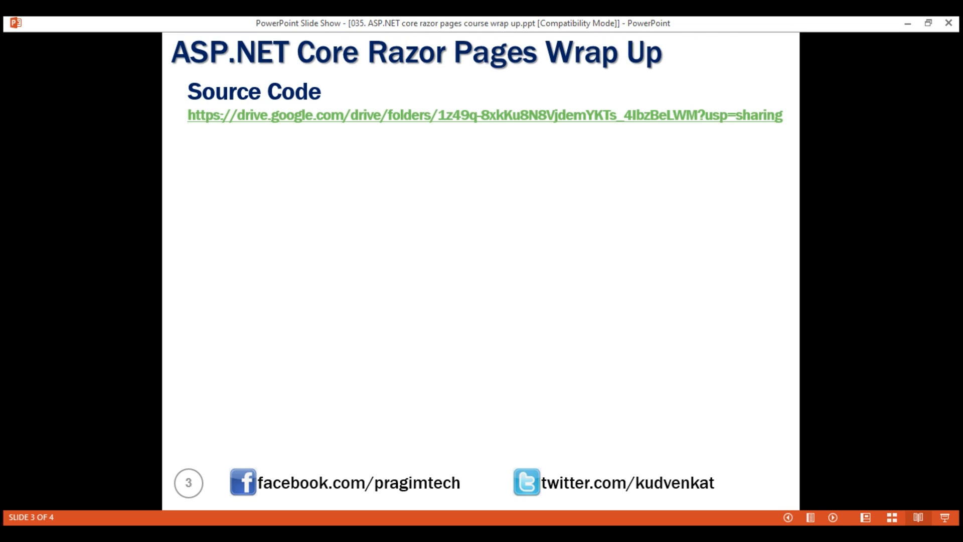
# Follow the slide's Google Drive link to the Source Code folder with RazorPagesTutorial.rar.
pyautogui.click(485, 116)
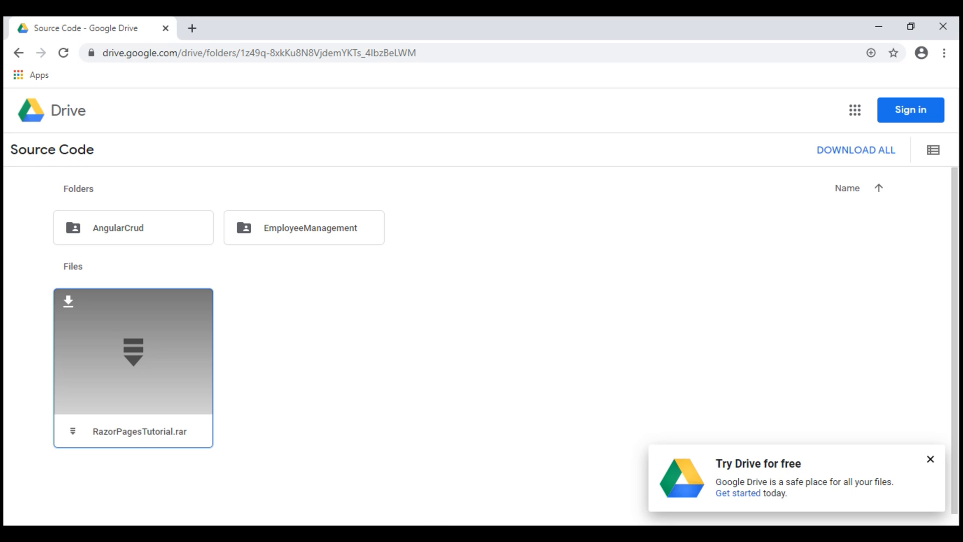
pyautogui.moveTo(139, 393)
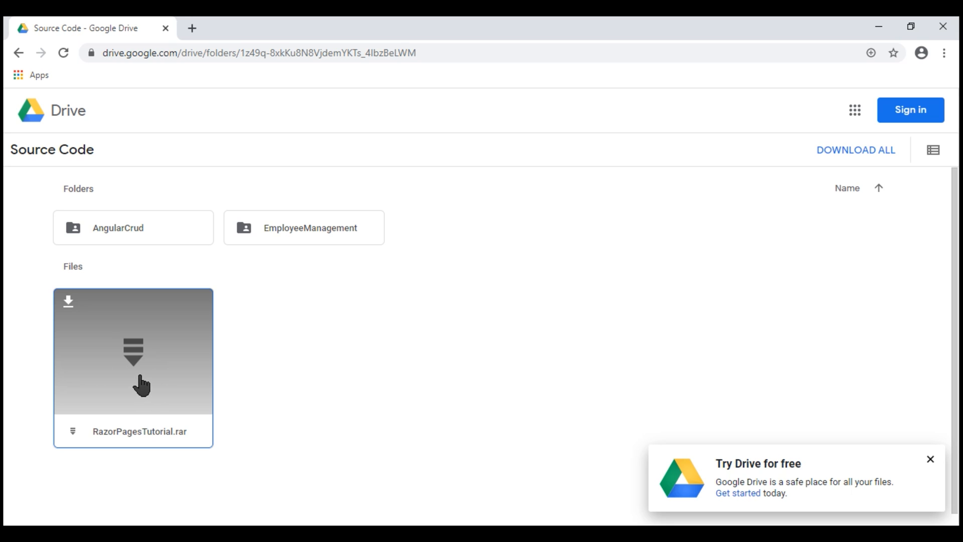
# Download RazorPagesTutorial.rar after its preview fails, and show the finished download's options.
pyautogui.click(132, 350)
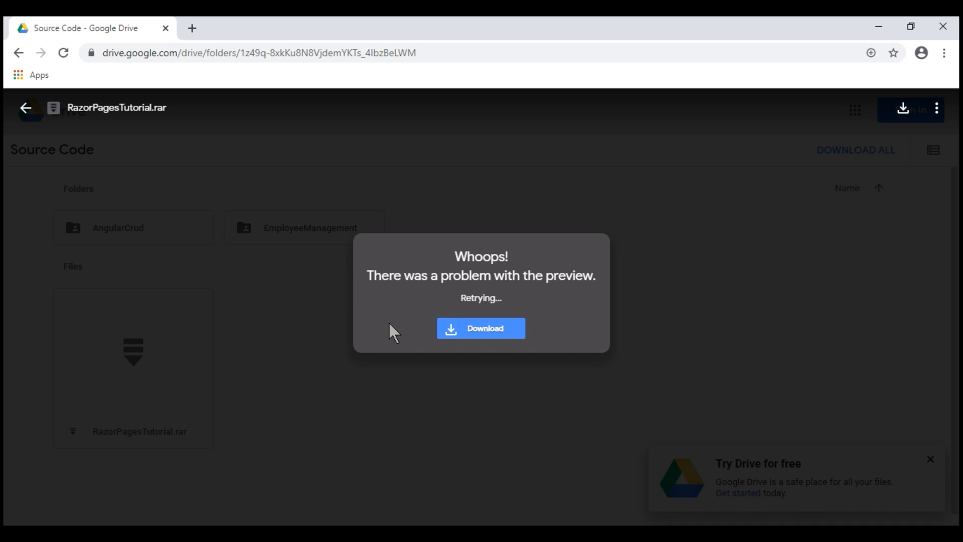
pyautogui.moveTo(478, 271)
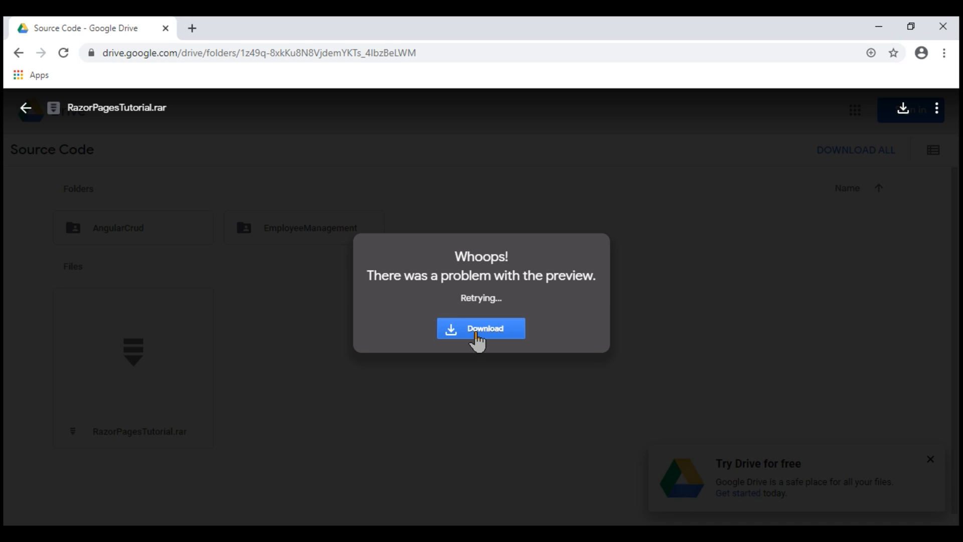
pyautogui.click(481, 328)
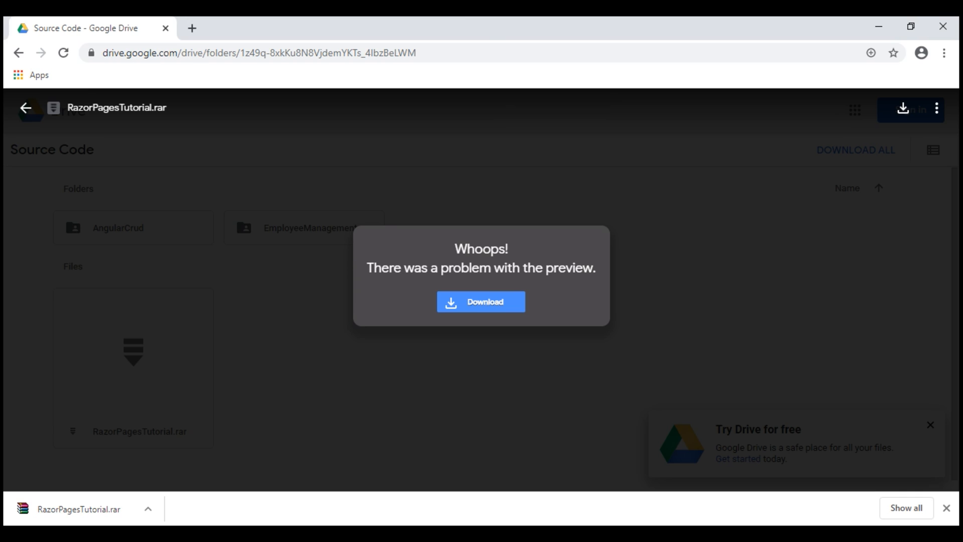
pyautogui.moveTo(375, 46)
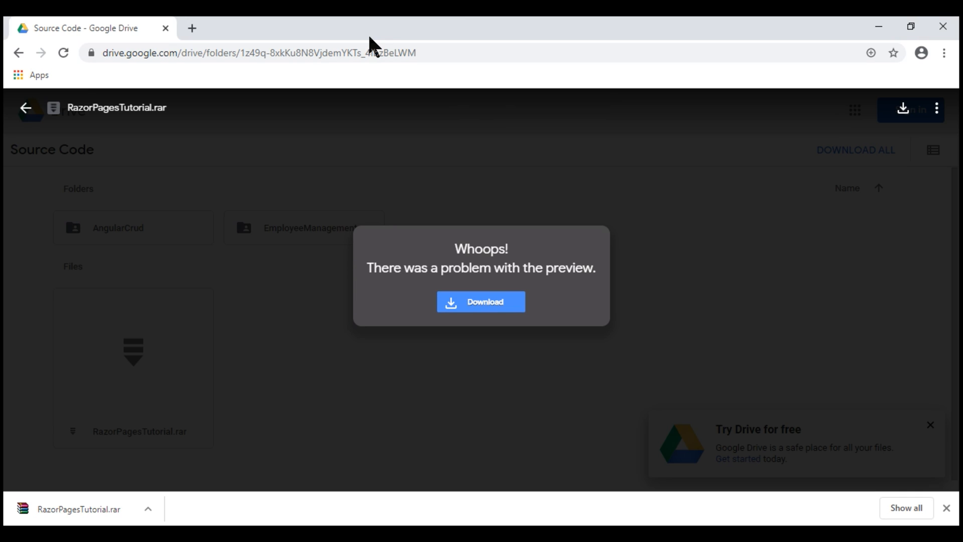
pyautogui.click(258, 52)
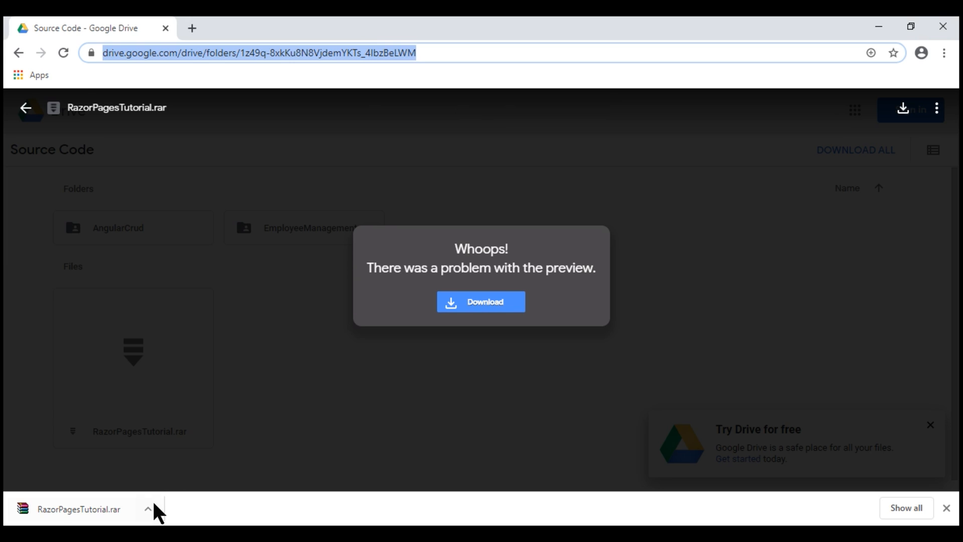
pyautogui.click(148, 509)
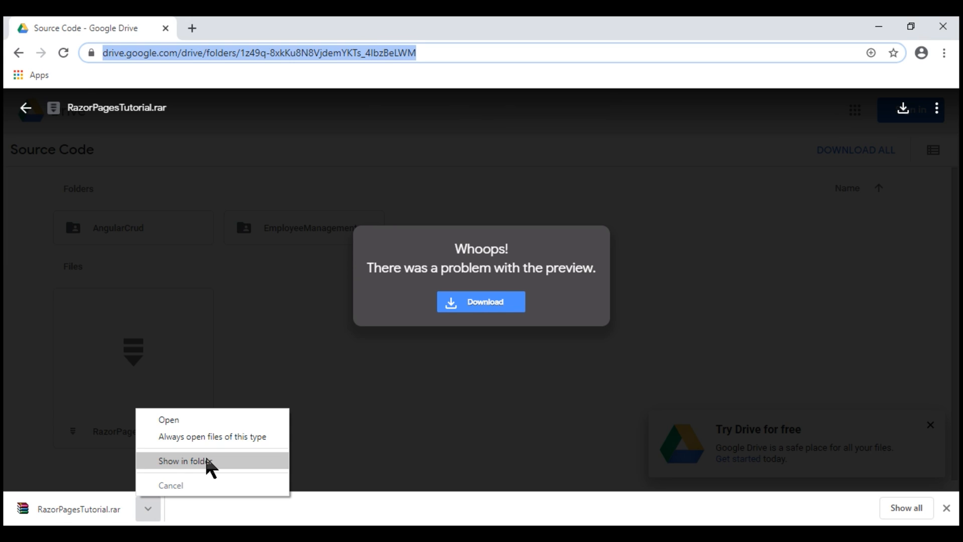
# Open RazorPagesTutorial.sln from the extracted Downloads folder in Visual Studio 2019.
pyautogui.click(182, 461)
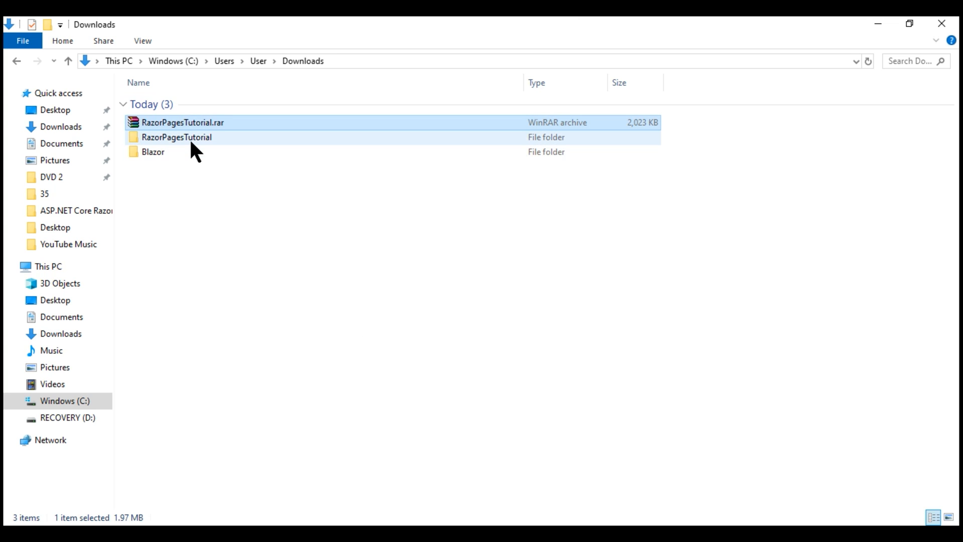
pyautogui.doubleClick(178, 137)
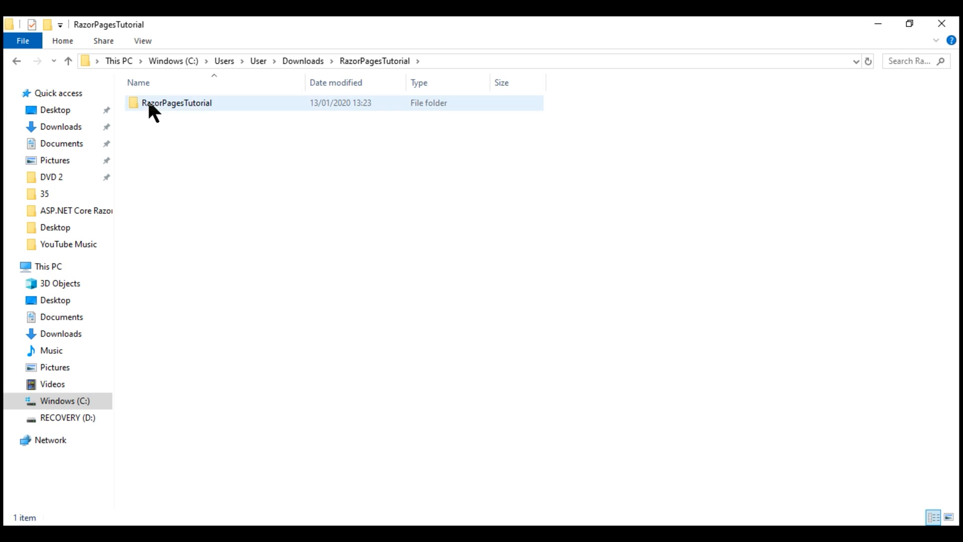
pyautogui.doubleClick(177, 102)
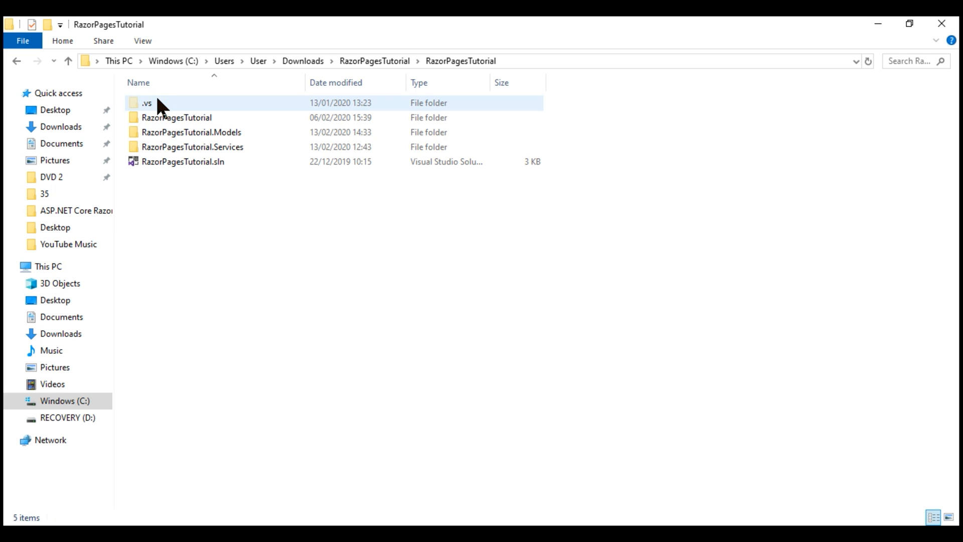
pyautogui.click(182, 161)
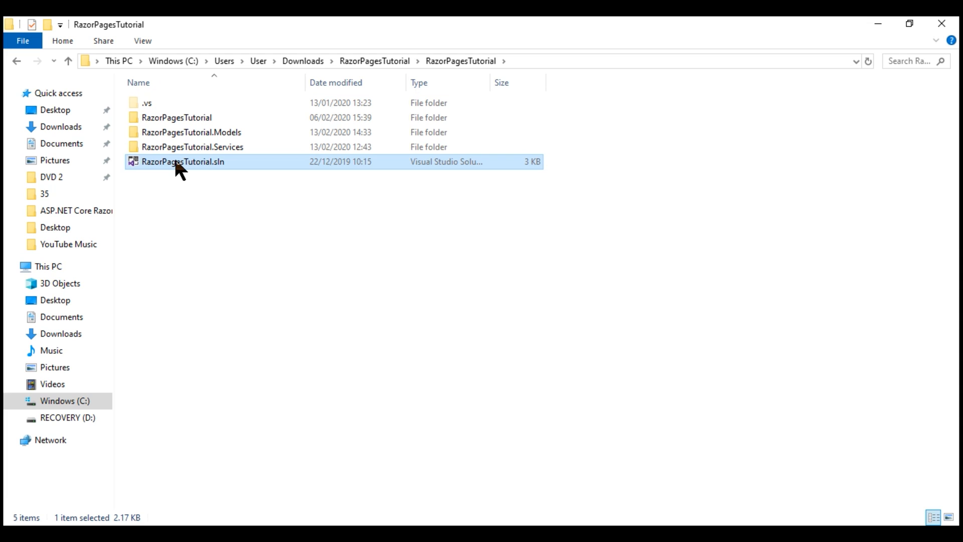
pyautogui.rightClick(182, 161)
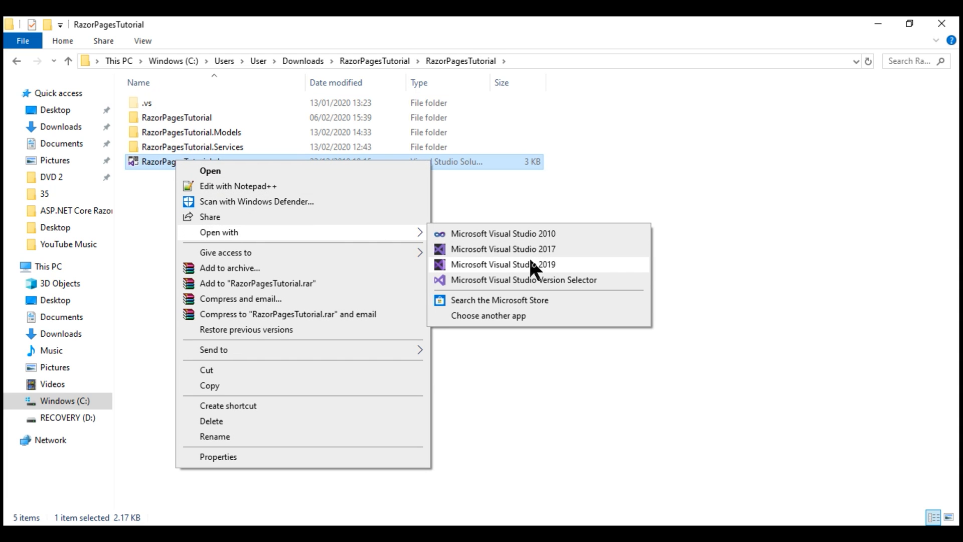
pyautogui.click(503, 264)
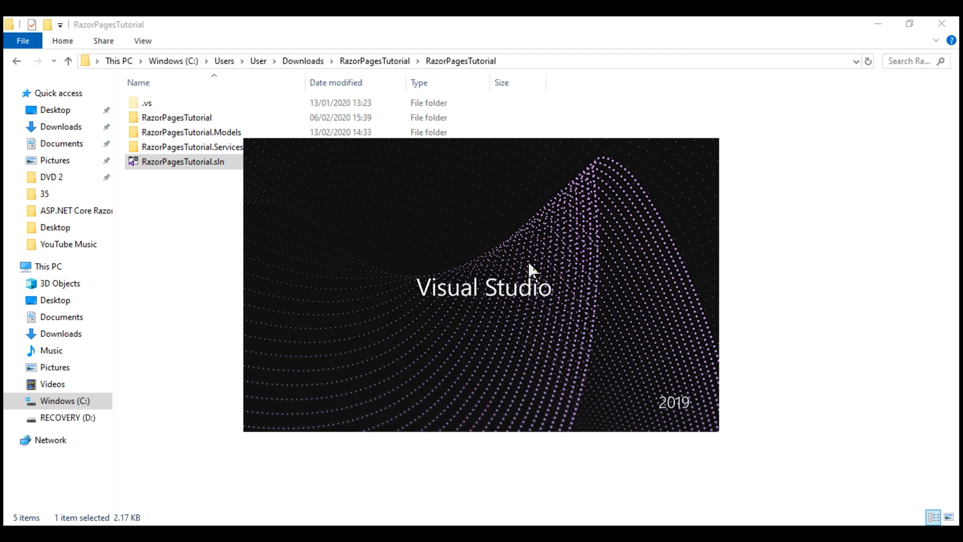
pyautogui.moveTo(492, 408)
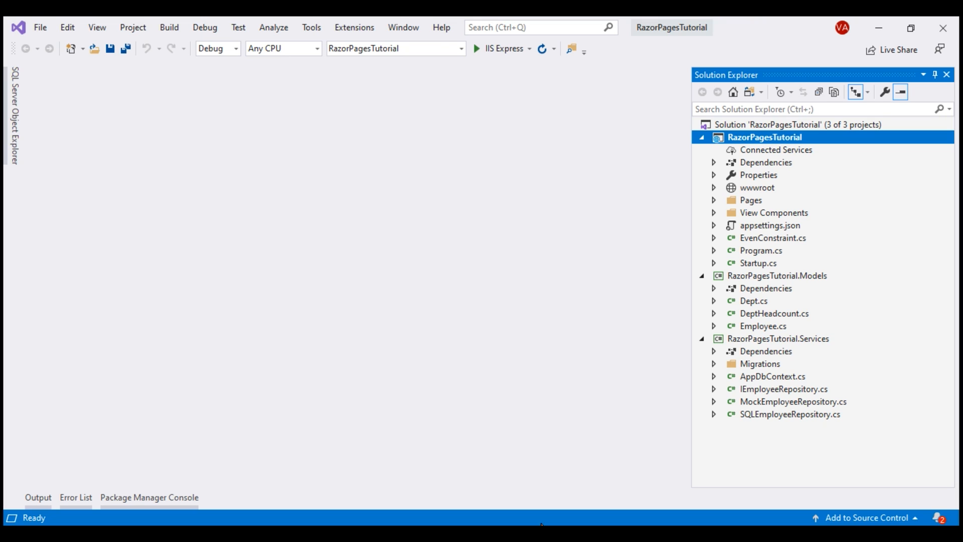
# Expand SQL Server > (localDB)\MSSQLLocalDB > Databases and open HRDB's context menu.
pyautogui.click(12, 114)
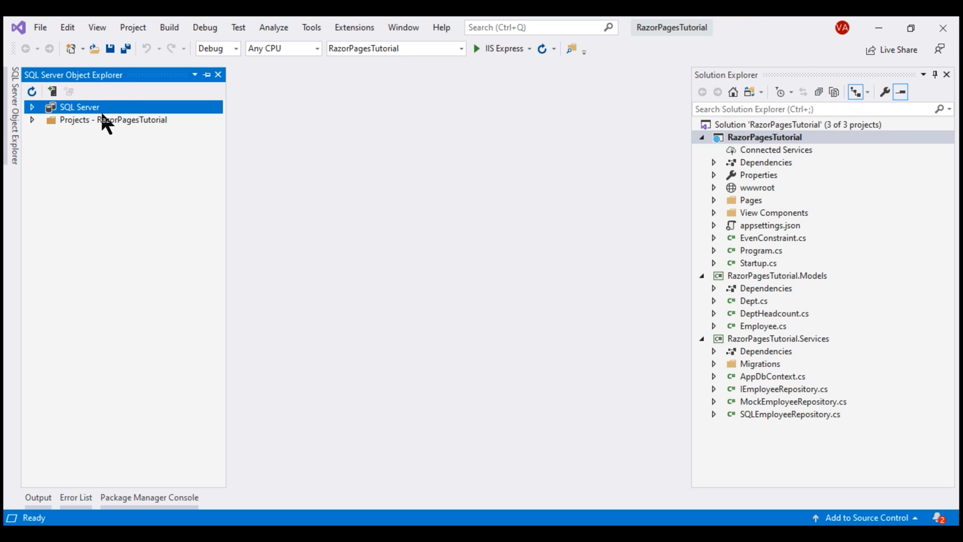
pyautogui.click(96, 27)
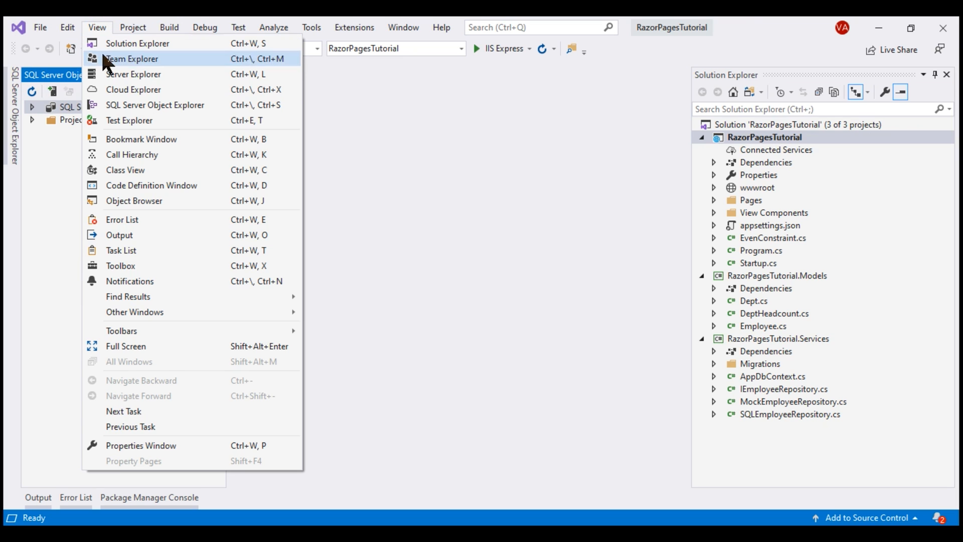
pyautogui.click(155, 104)
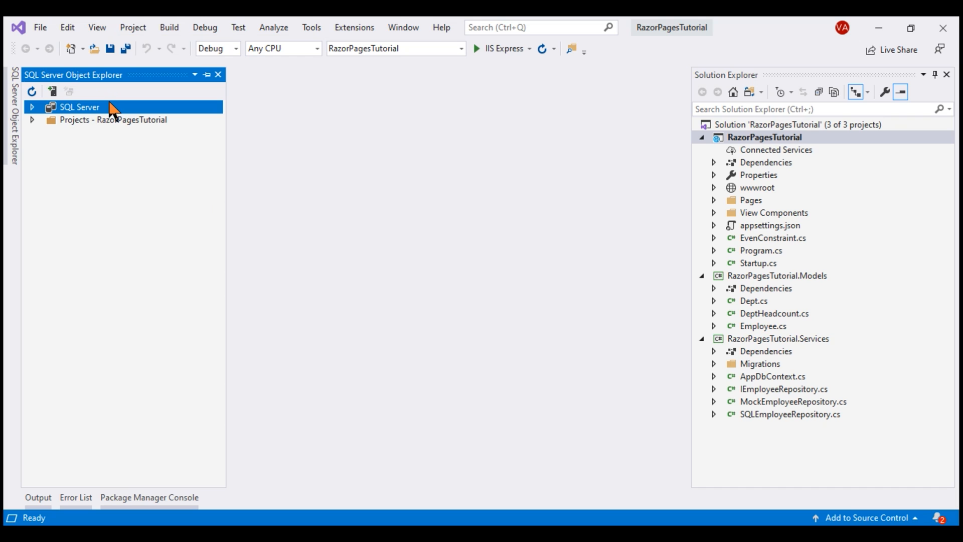
pyautogui.click(31, 106)
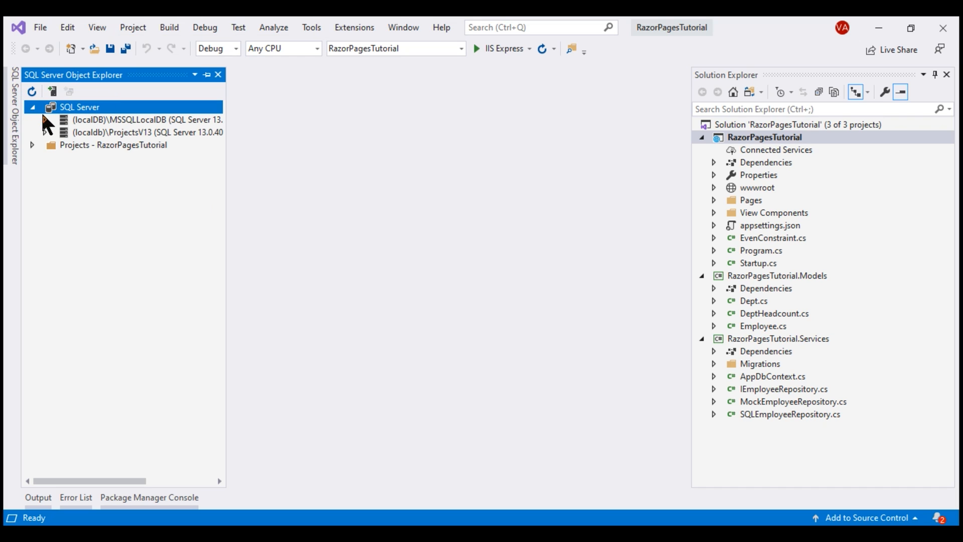
pyautogui.click(44, 120)
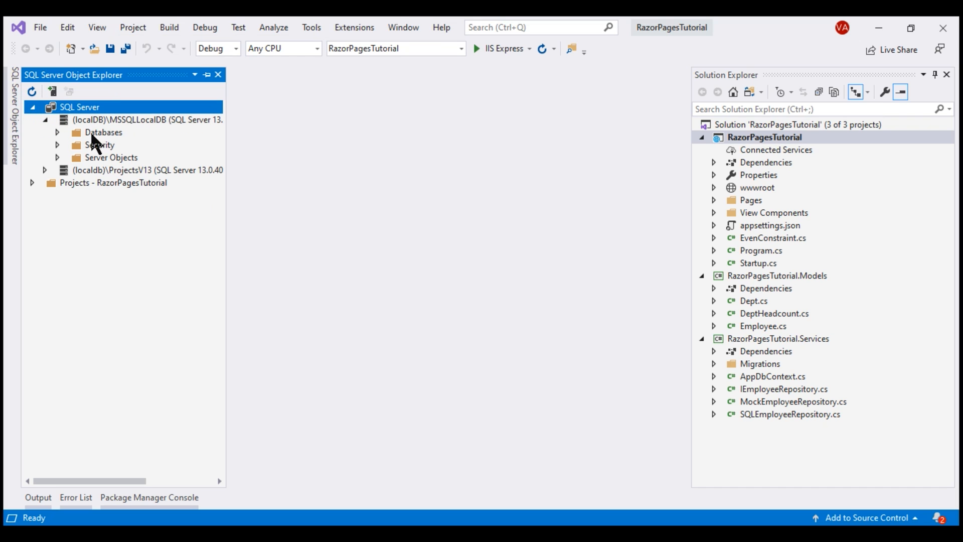
pyautogui.click(56, 132)
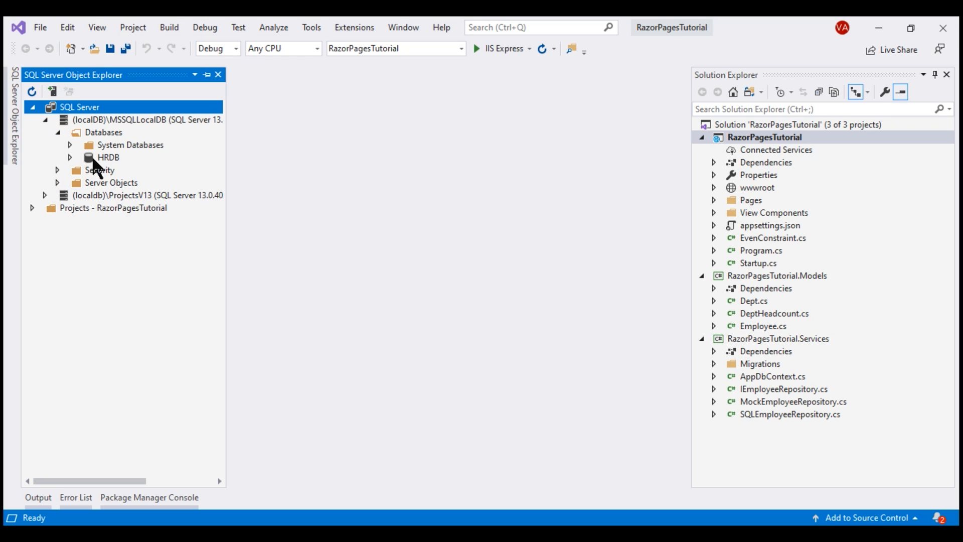
pyautogui.click(108, 157)
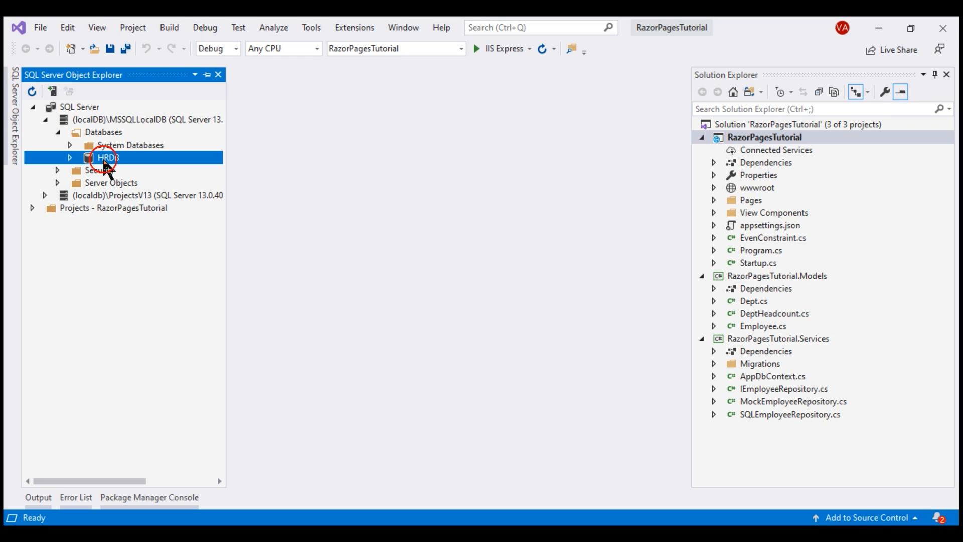
pyautogui.rightClick(108, 157)
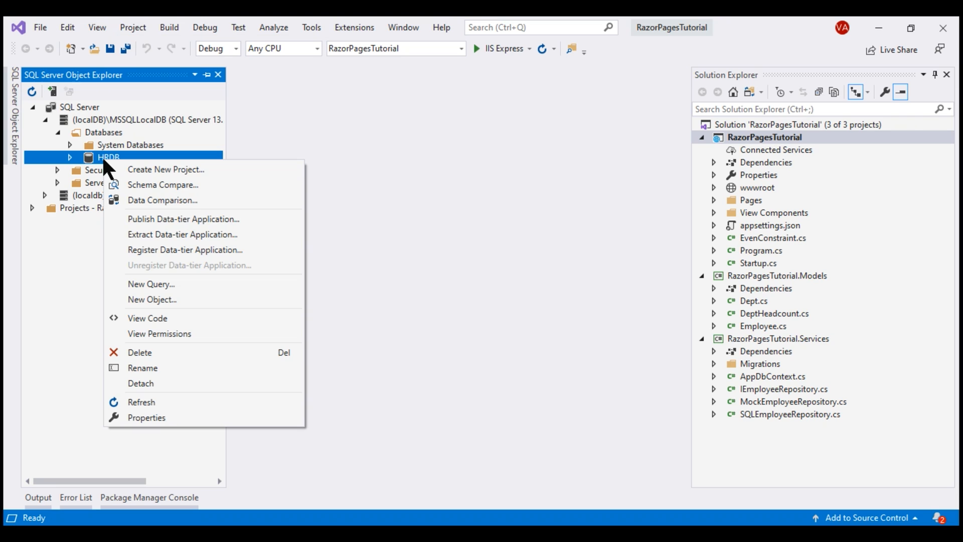
# Delete HRDB with existing connections closed, then expand the Migrations folder.
pyautogui.click(140, 352)
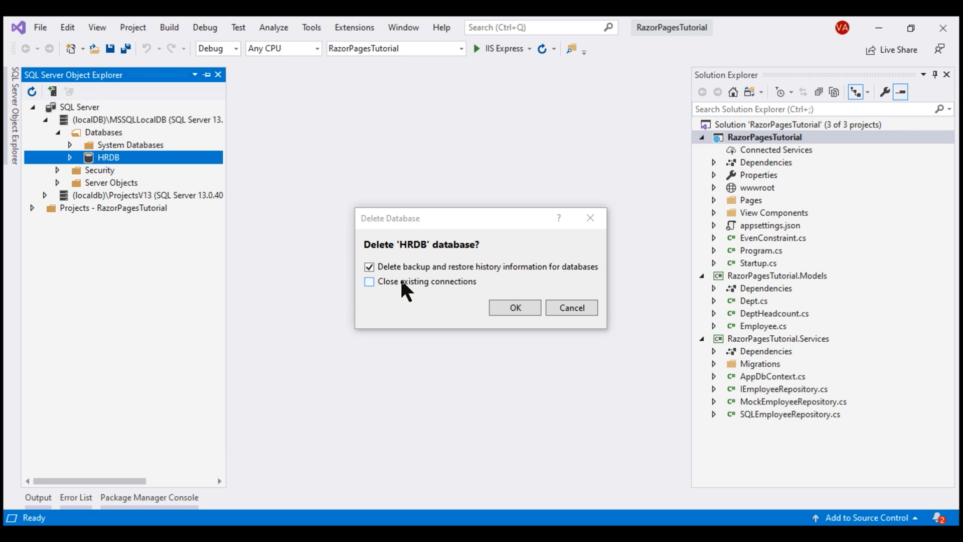
pyautogui.click(369, 281)
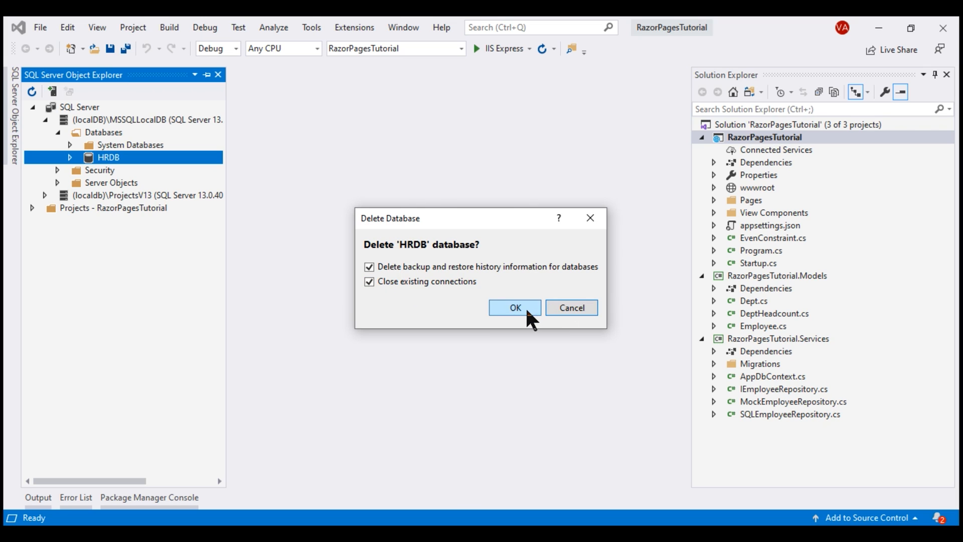
pyautogui.click(514, 307)
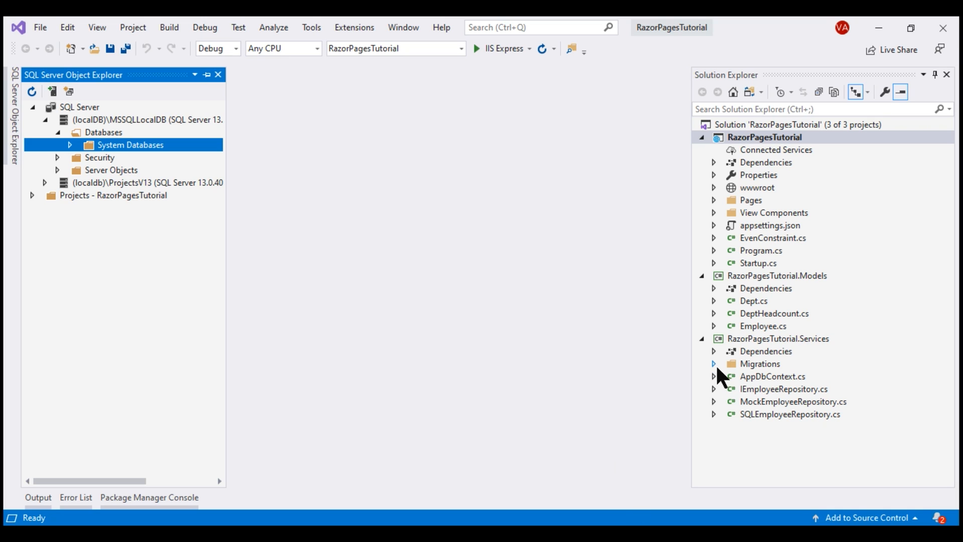
pyautogui.click(713, 363)
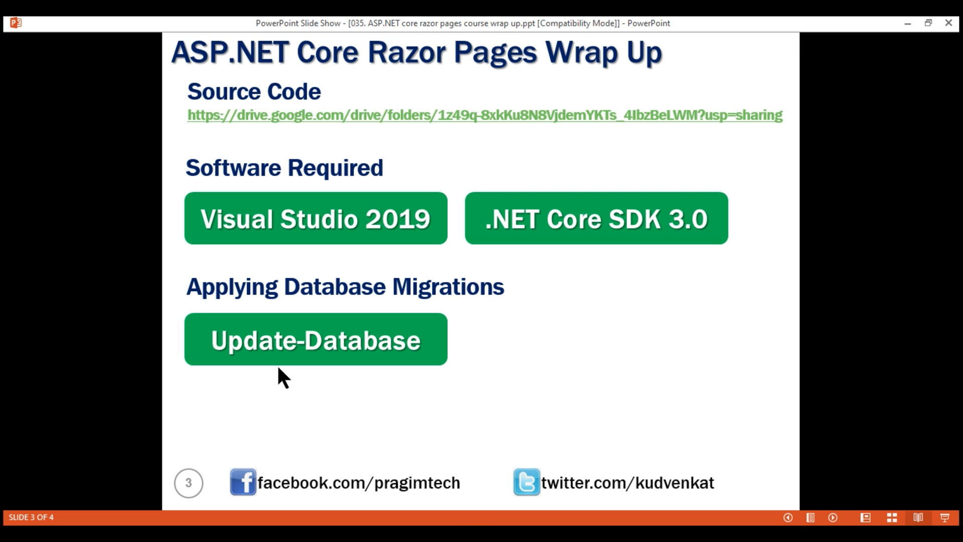
pyautogui.moveTo(467, 473)
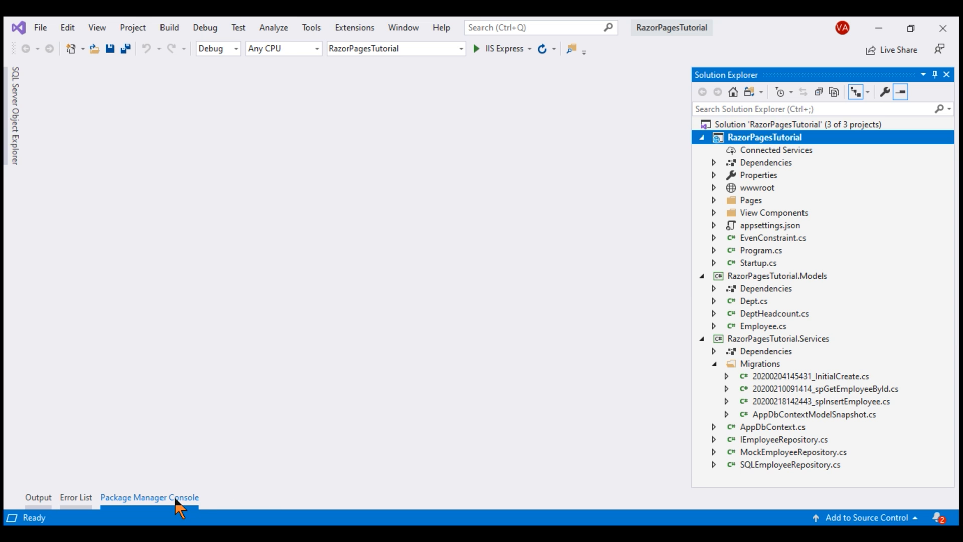
# Target RazorPagesTutorial in the Package Manager Console and run Update-Database.
pyautogui.click(149, 498)
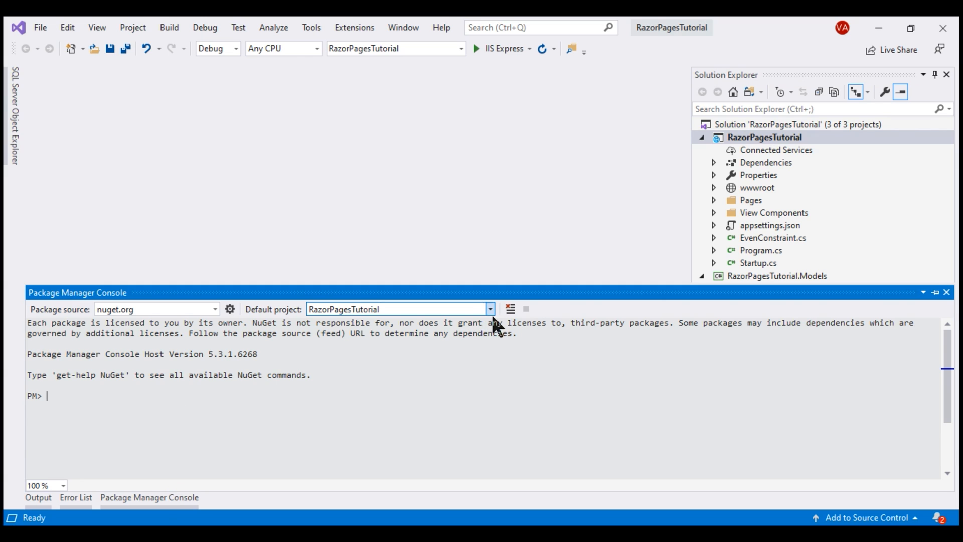
pyautogui.click(489, 308)
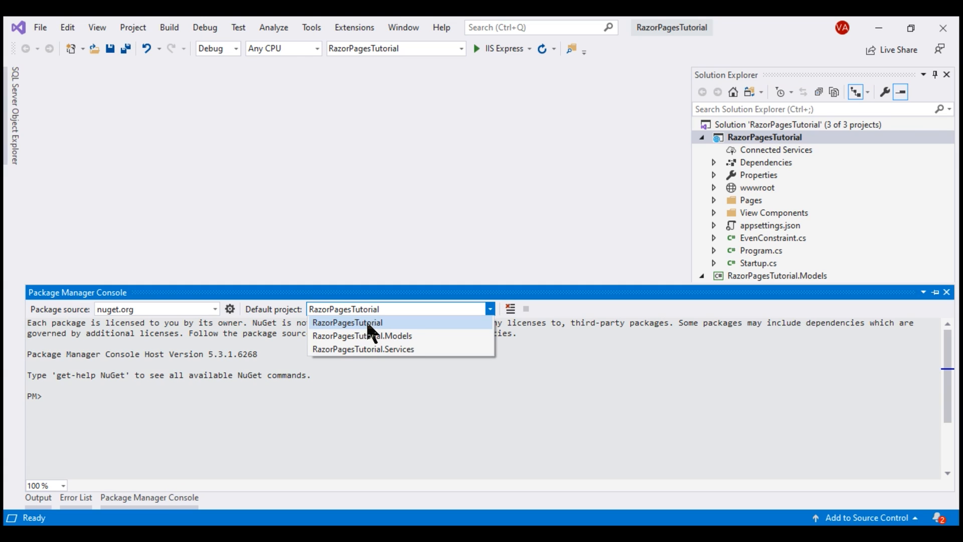
pyautogui.moveTo(295, 331)
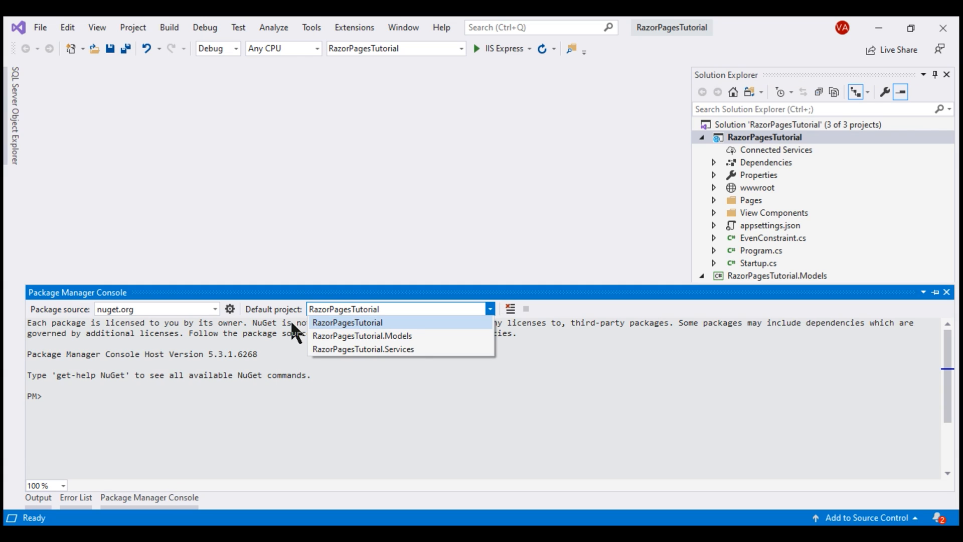
pyautogui.click(347, 322)
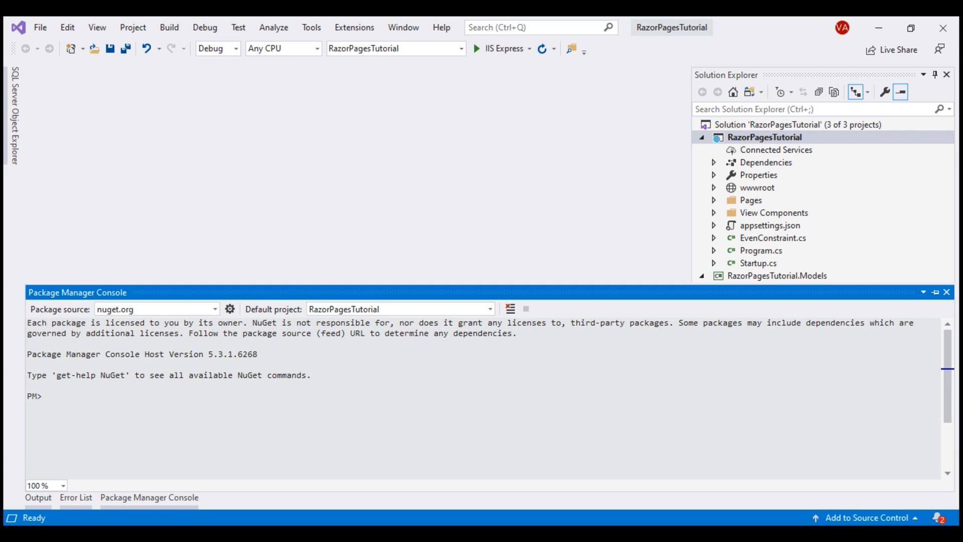
pyautogui.write('update-')
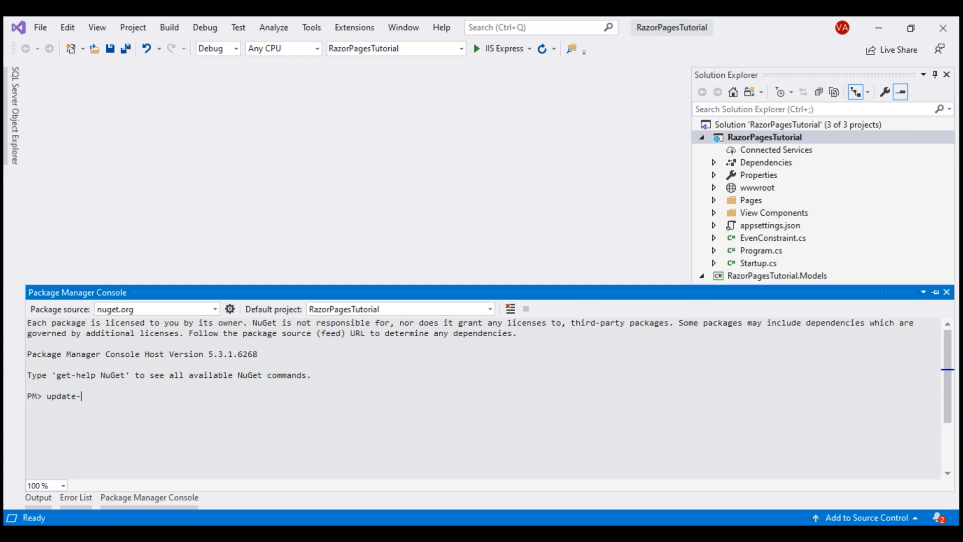
pyautogui.write('data')
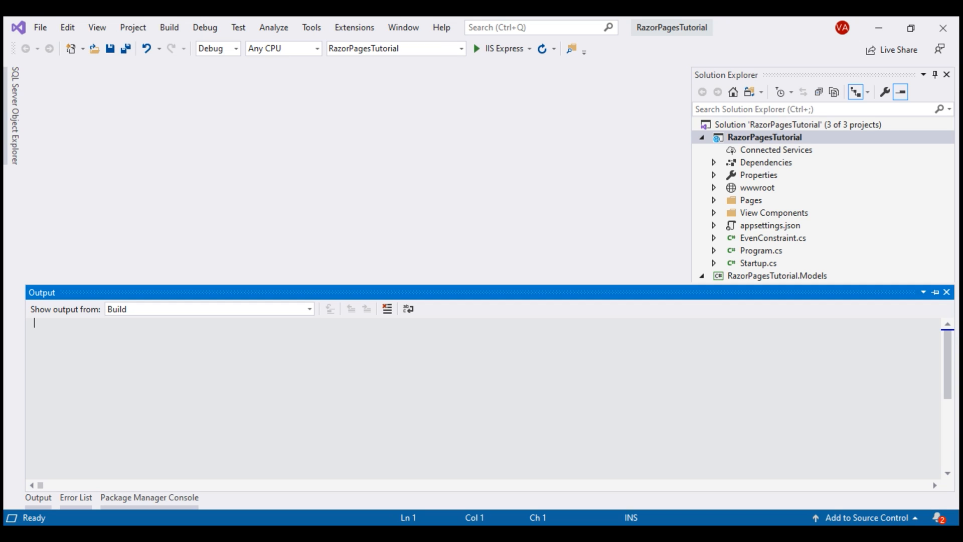
# Add employee John with an office email and IT department, then browse for a photo.
pyautogui.click(503, 48)
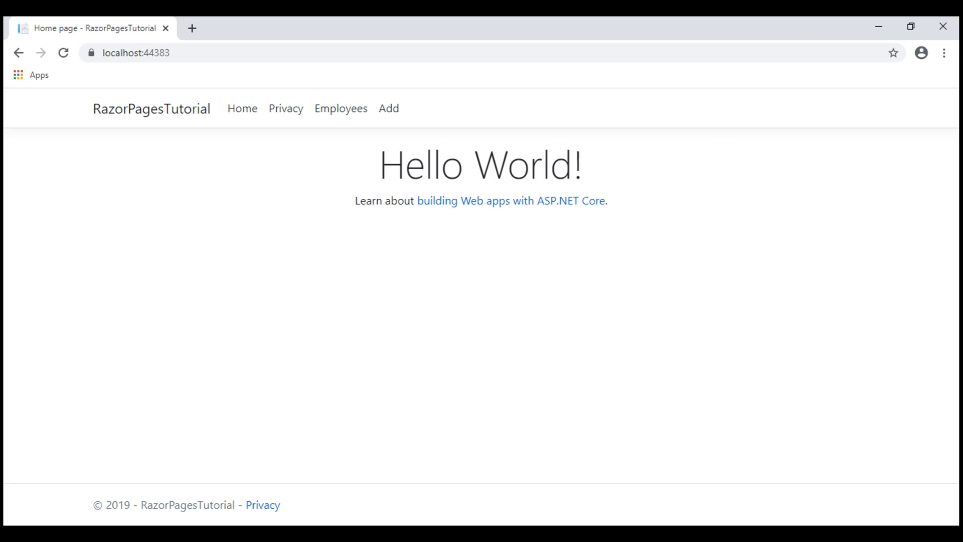
pyautogui.moveTo(340, 108)
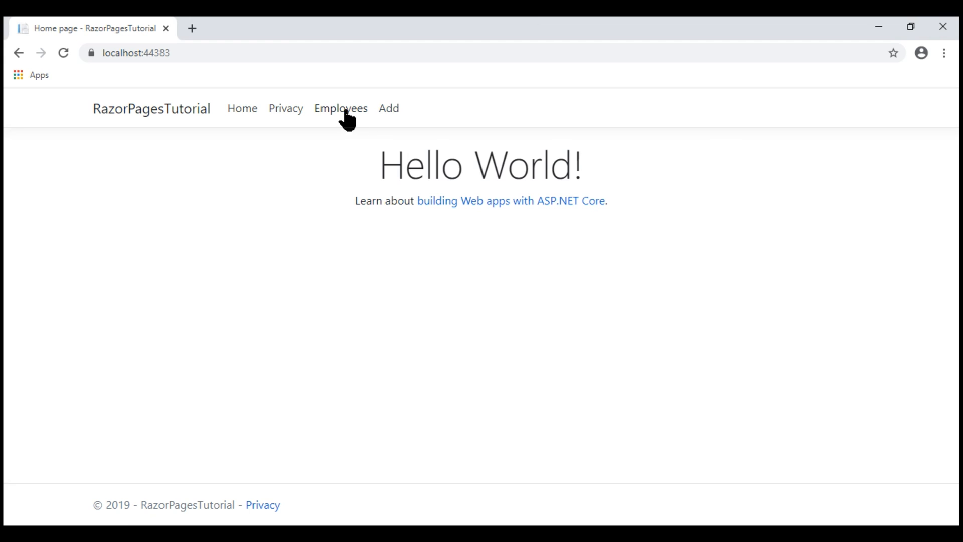
pyautogui.click(340, 108)
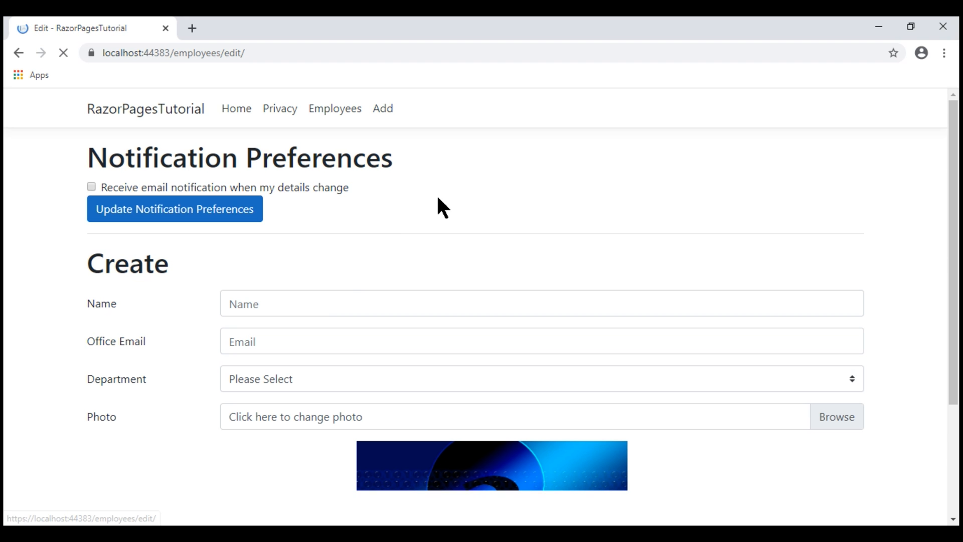
pyautogui.write('John')
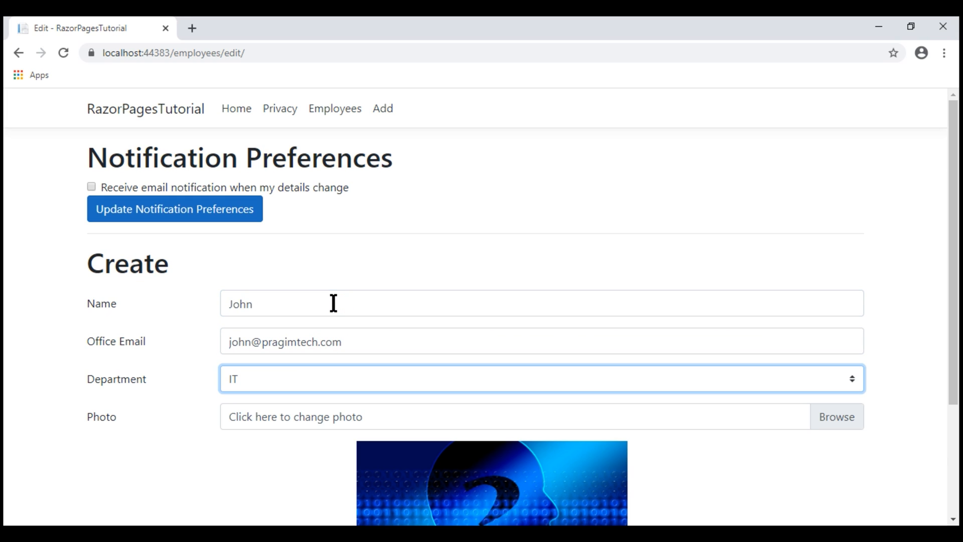
pyautogui.click(837, 416)
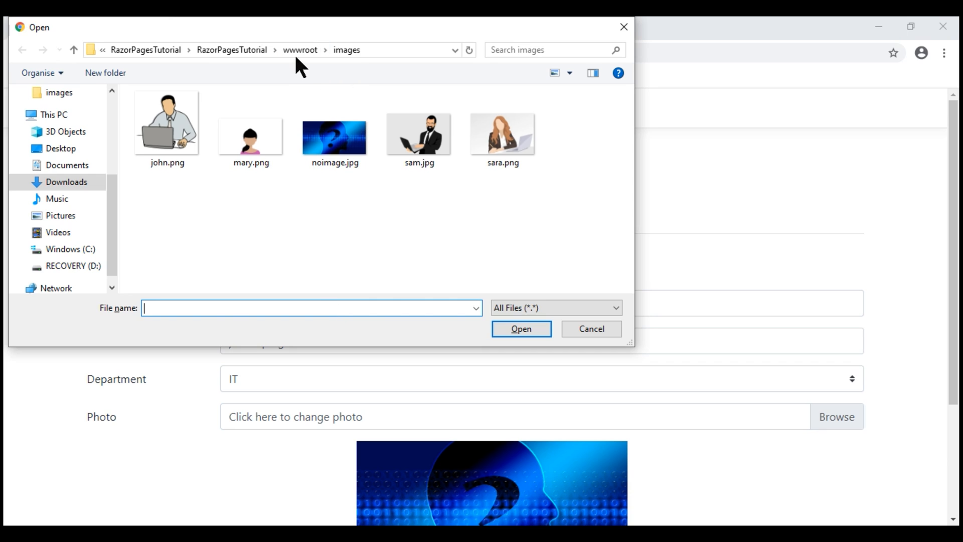
pyautogui.moveTo(291, 80)
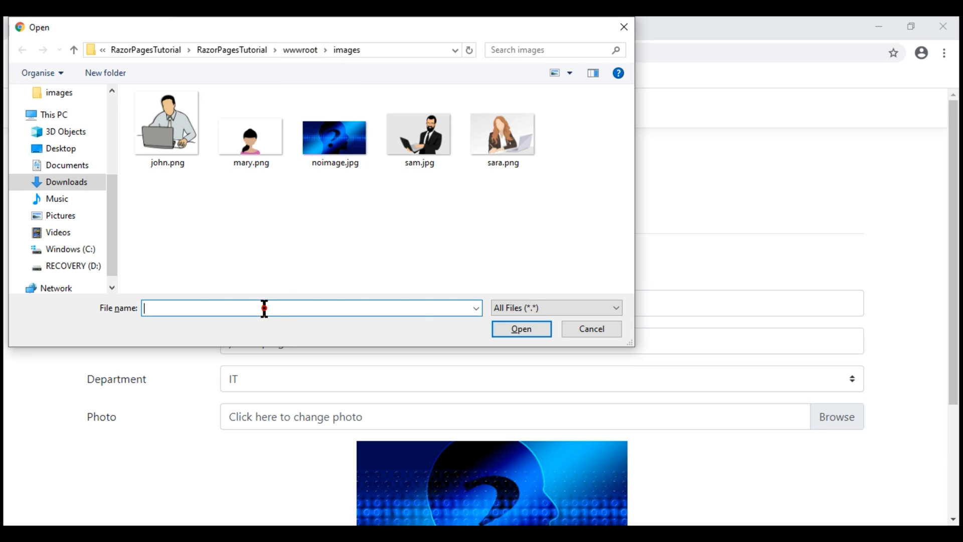
# Navigate the Open dialog from C:\Users\User into Downloads\RazorPagesTutorial's web project folder.
pyautogui.write('c:\\u')
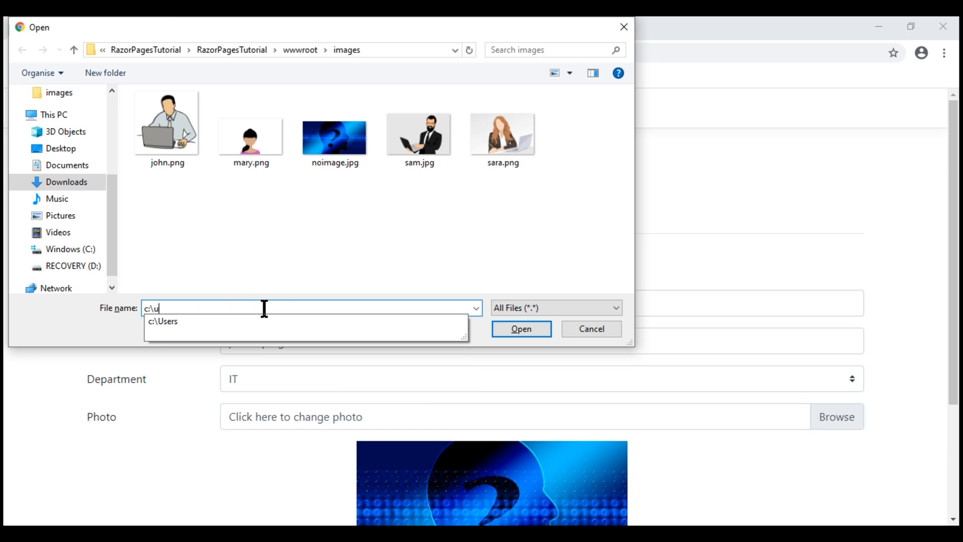
pyautogui.write('sers\\User')
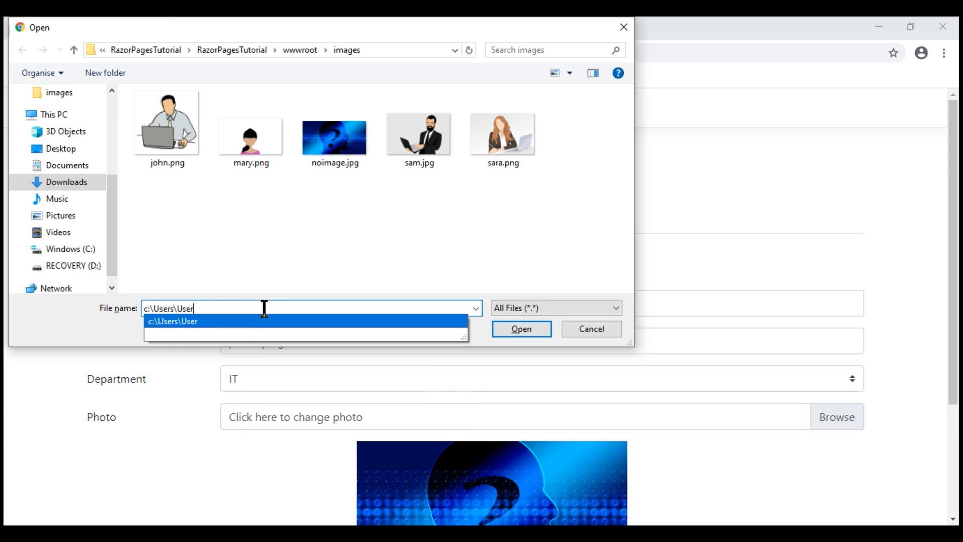
pyautogui.write('\\')
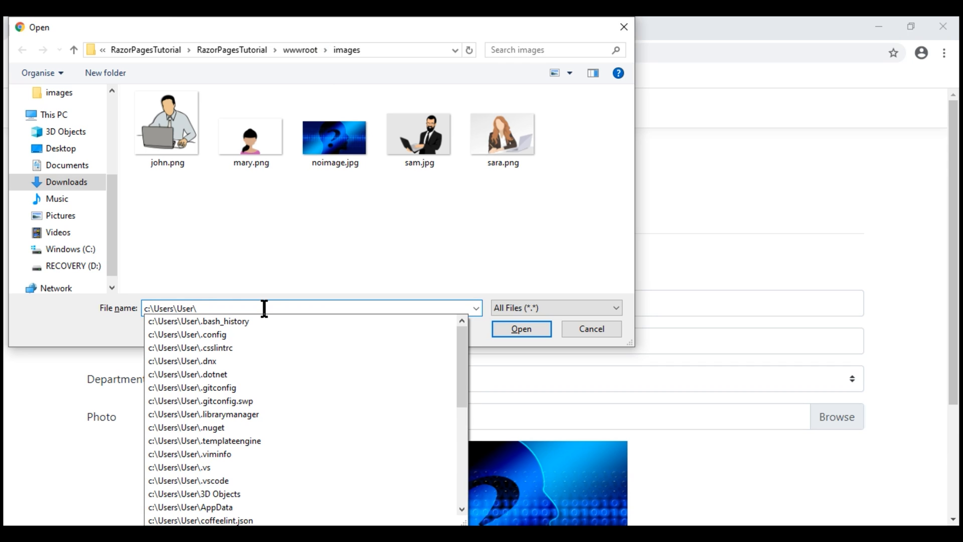
pyautogui.click(66, 181)
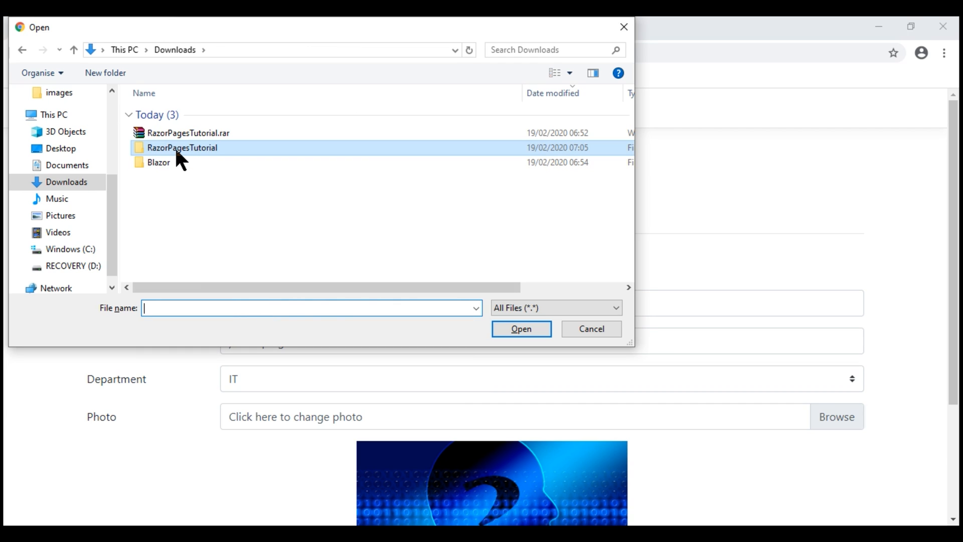
pyautogui.doubleClick(181, 148)
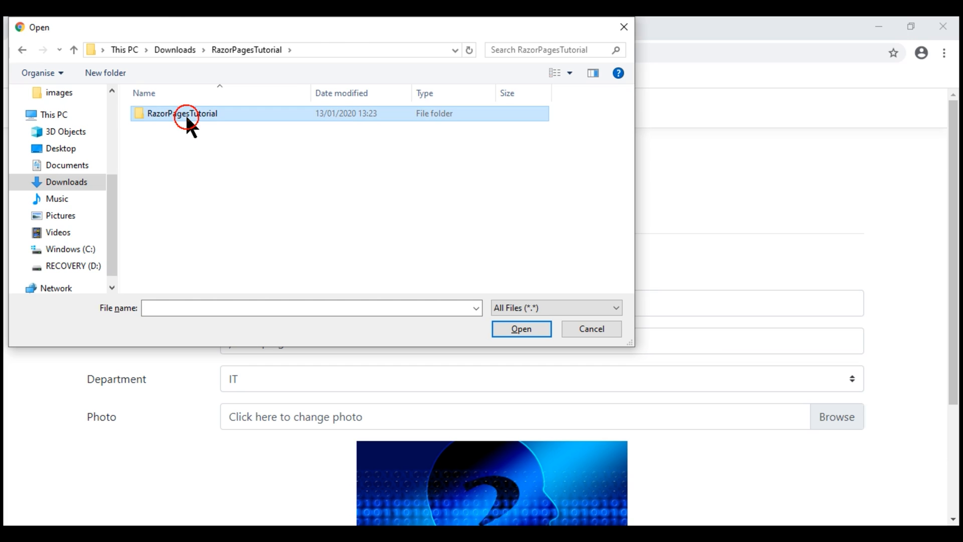
pyautogui.doubleClick(181, 113)
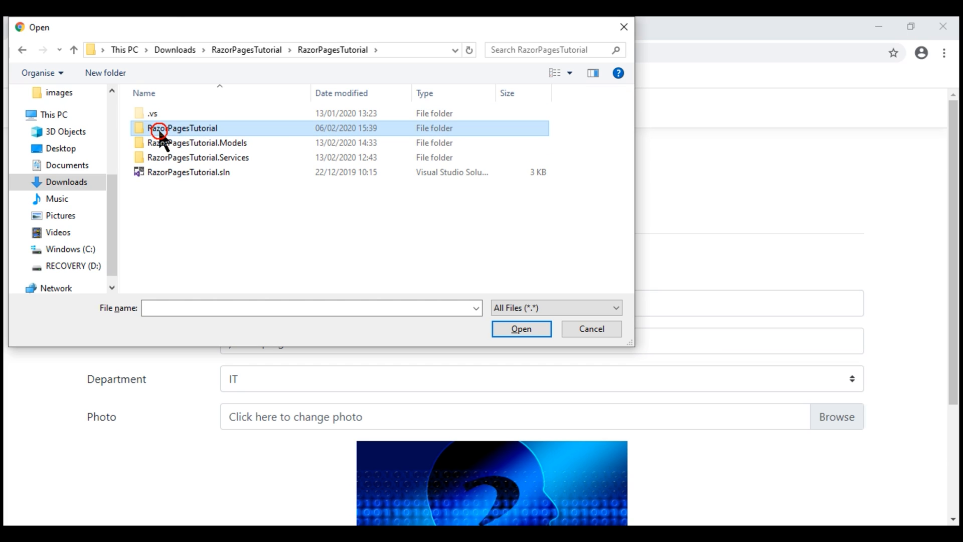
pyautogui.doubleClick(183, 128)
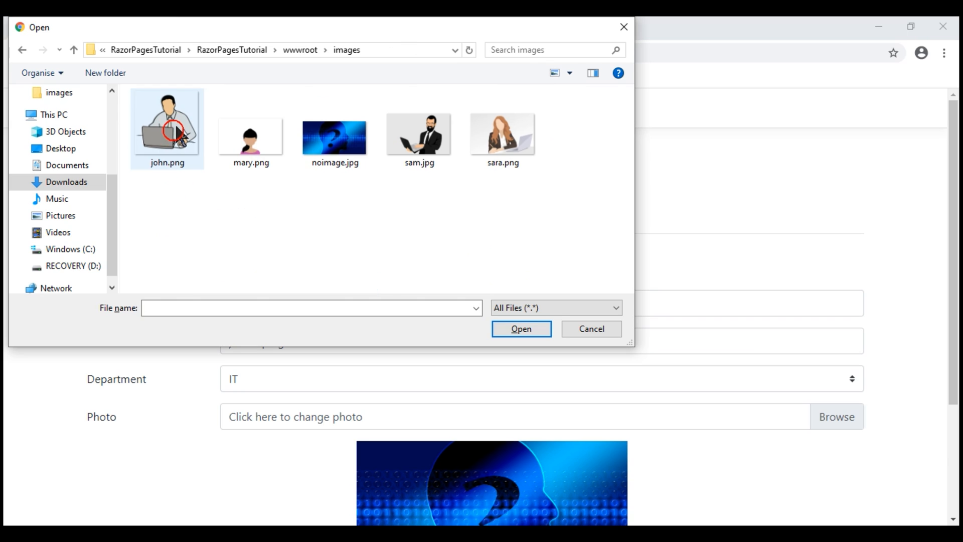
# Choose john.png as the photo and save John's employee record.
pyautogui.click(250, 133)
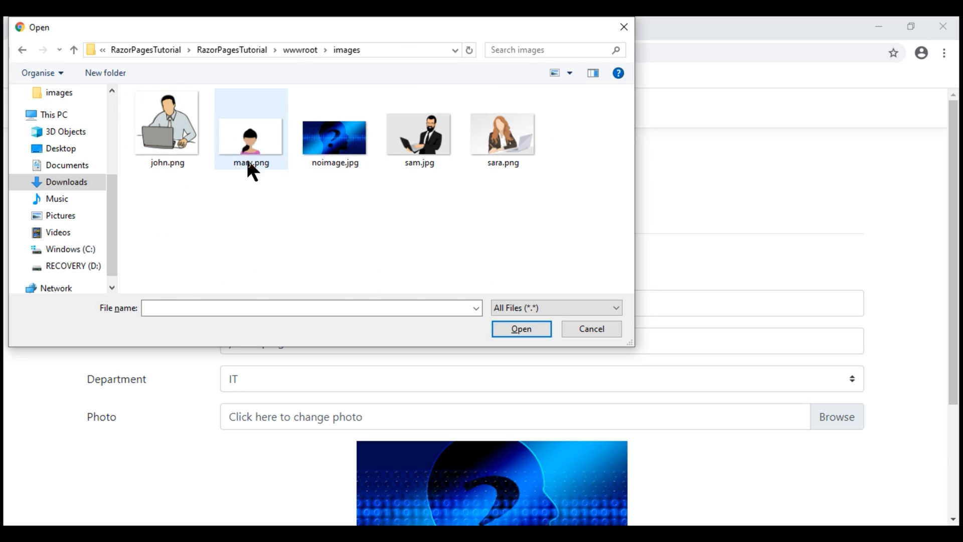
pyautogui.click(167, 126)
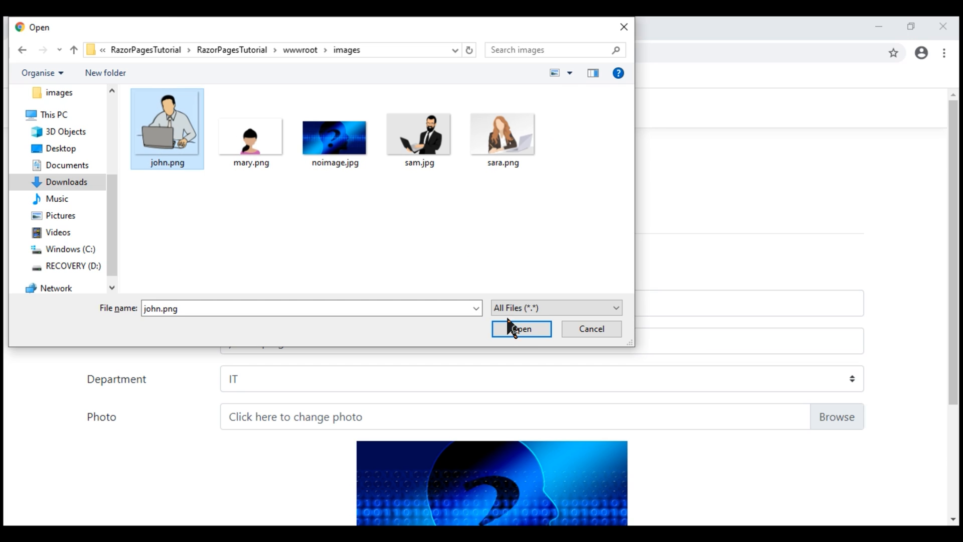
pyautogui.click(521, 328)
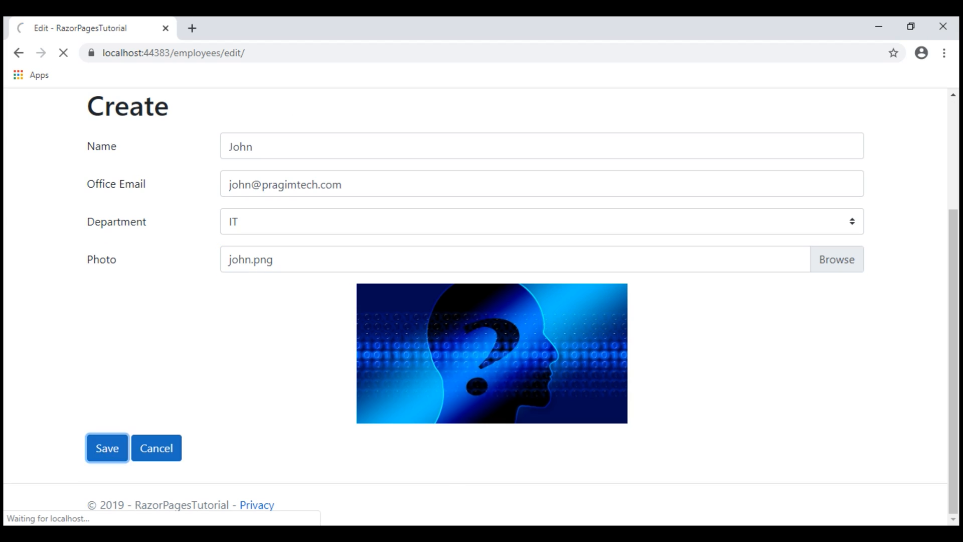
pyautogui.click(107, 447)
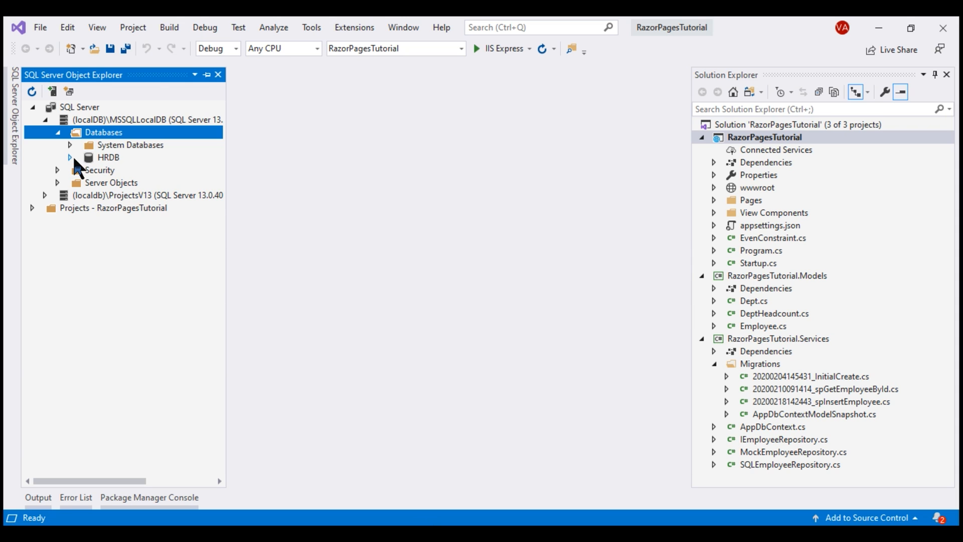
# Expand HRDB and choose View Data on the dbo.Employees table.
pyautogui.click(69, 157)
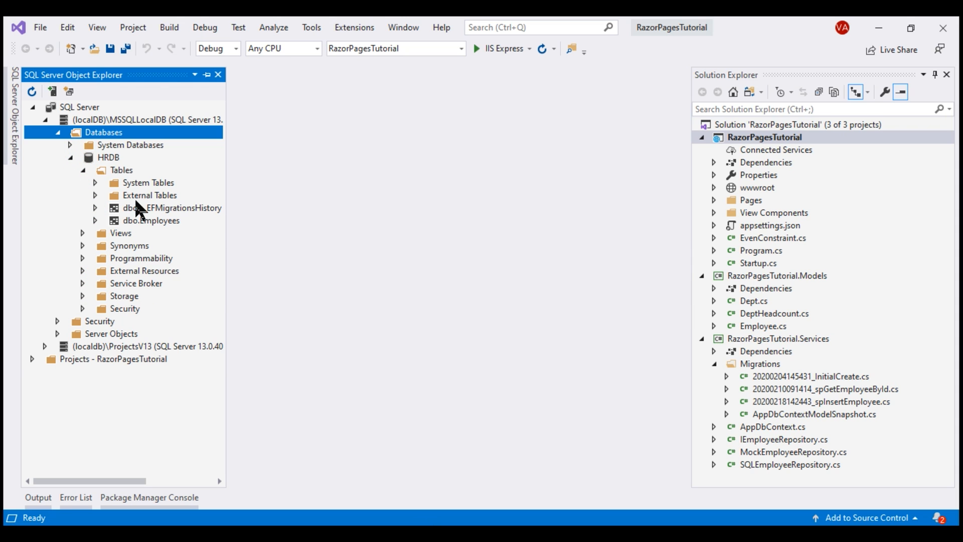
pyautogui.rightClick(151, 220)
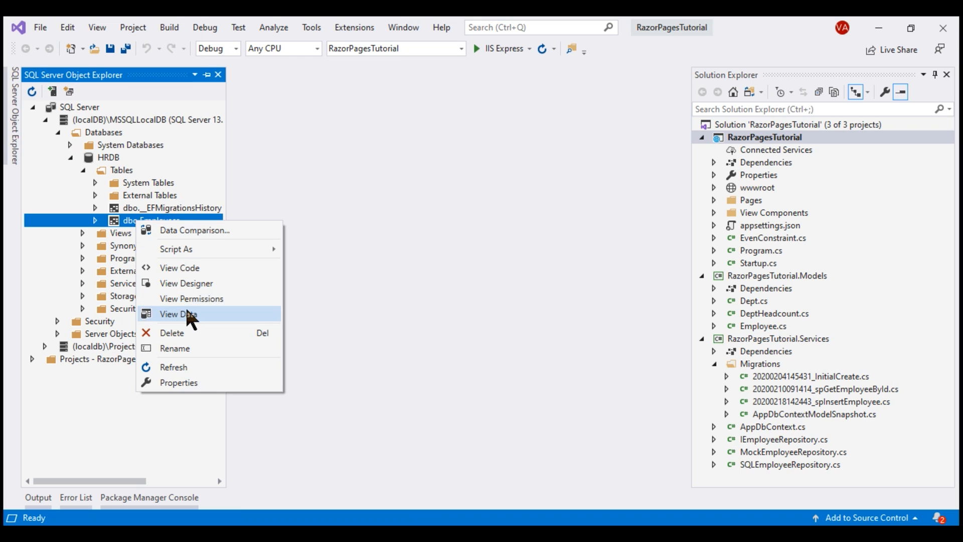
pyautogui.click(179, 314)
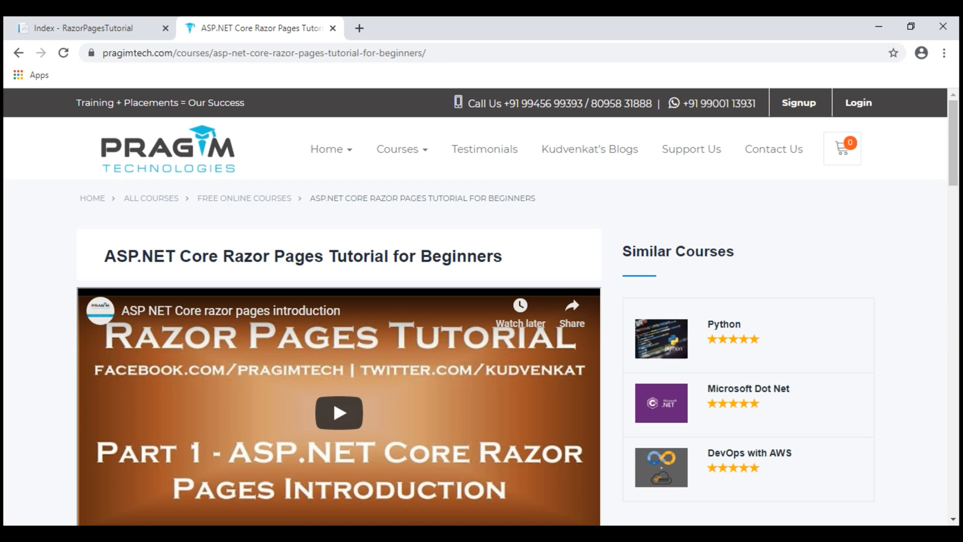
# Select the course URL and scroll to the lesson list reaching part 33.
pyautogui.click(265, 53)
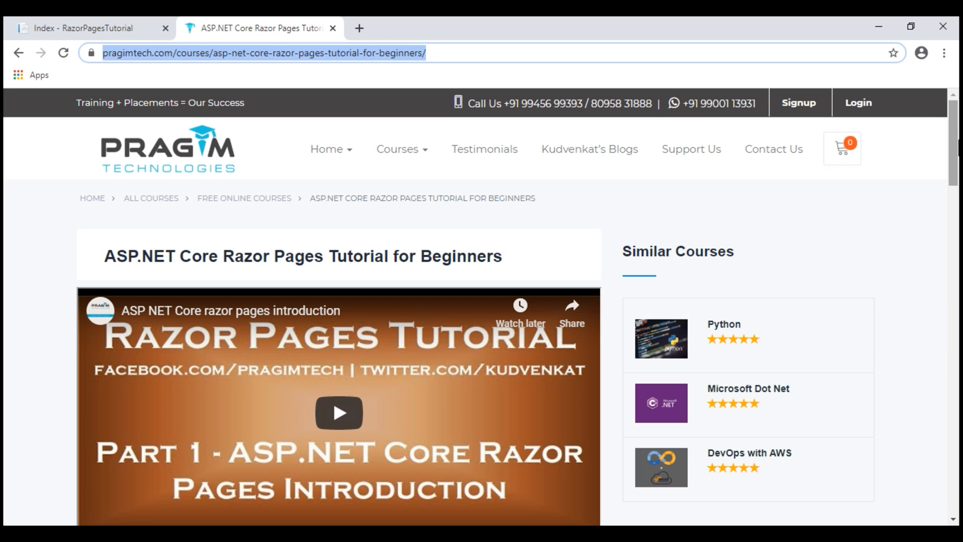
pyautogui.scroll(-3)
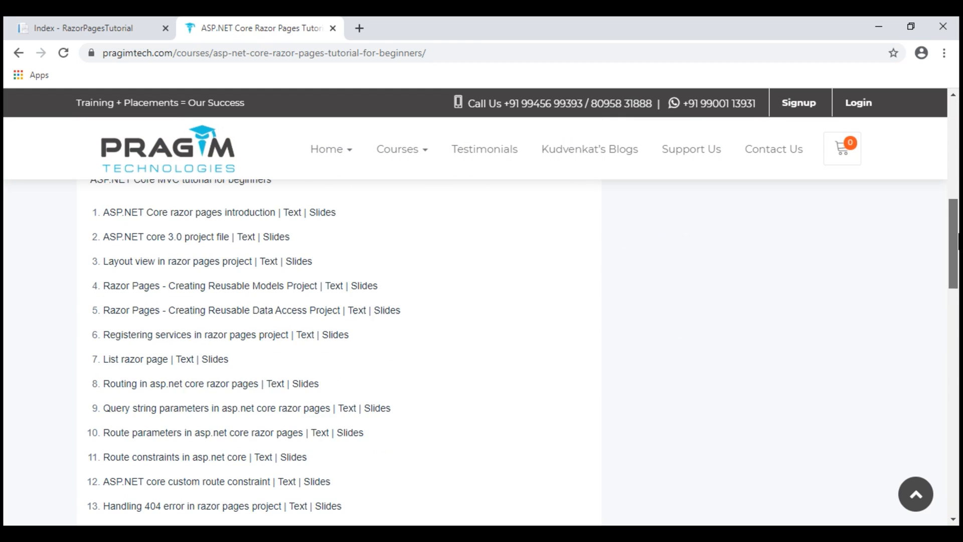
pyautogui.scroll(-3)
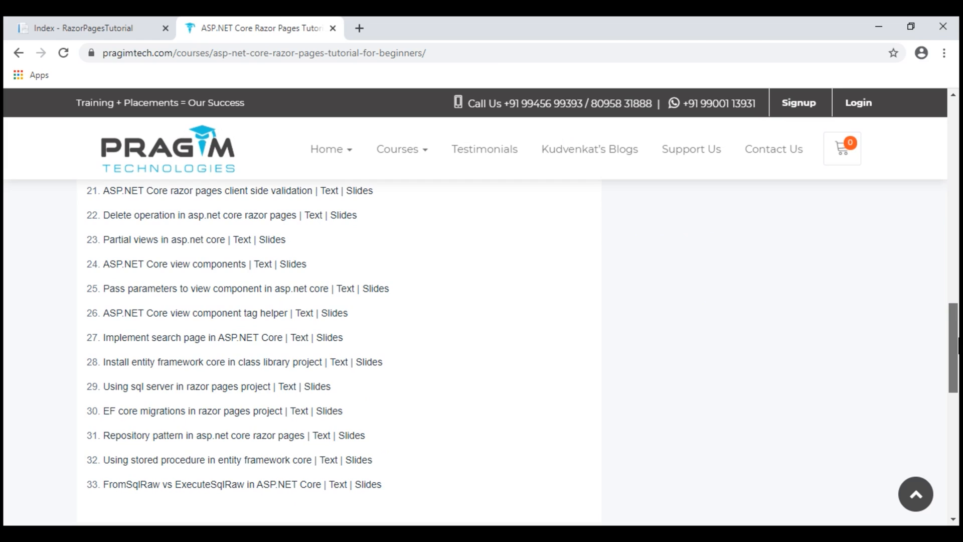